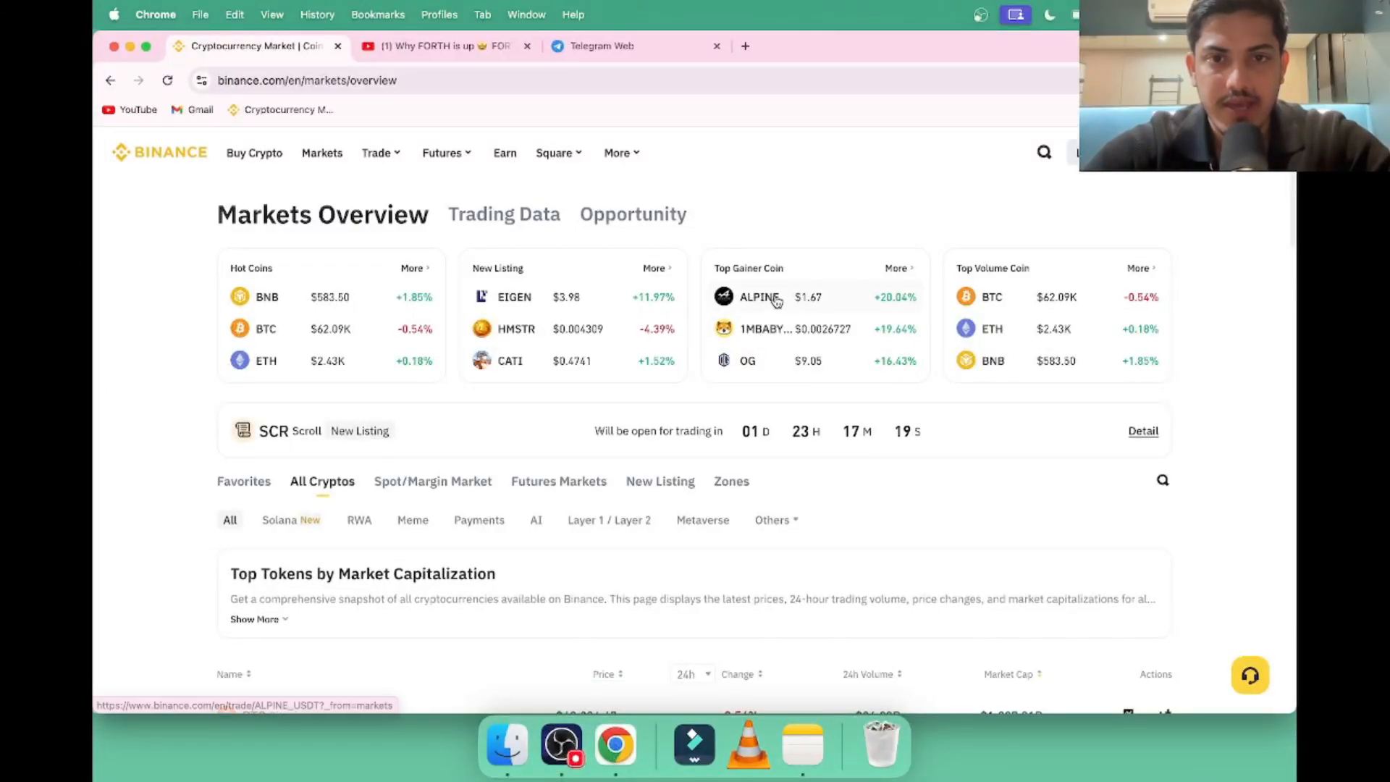
Open the ALPINE/USDT spot trading page from the Top Gainer Coins list.
{"action": "left_click", "coordinate": [758, 297]}
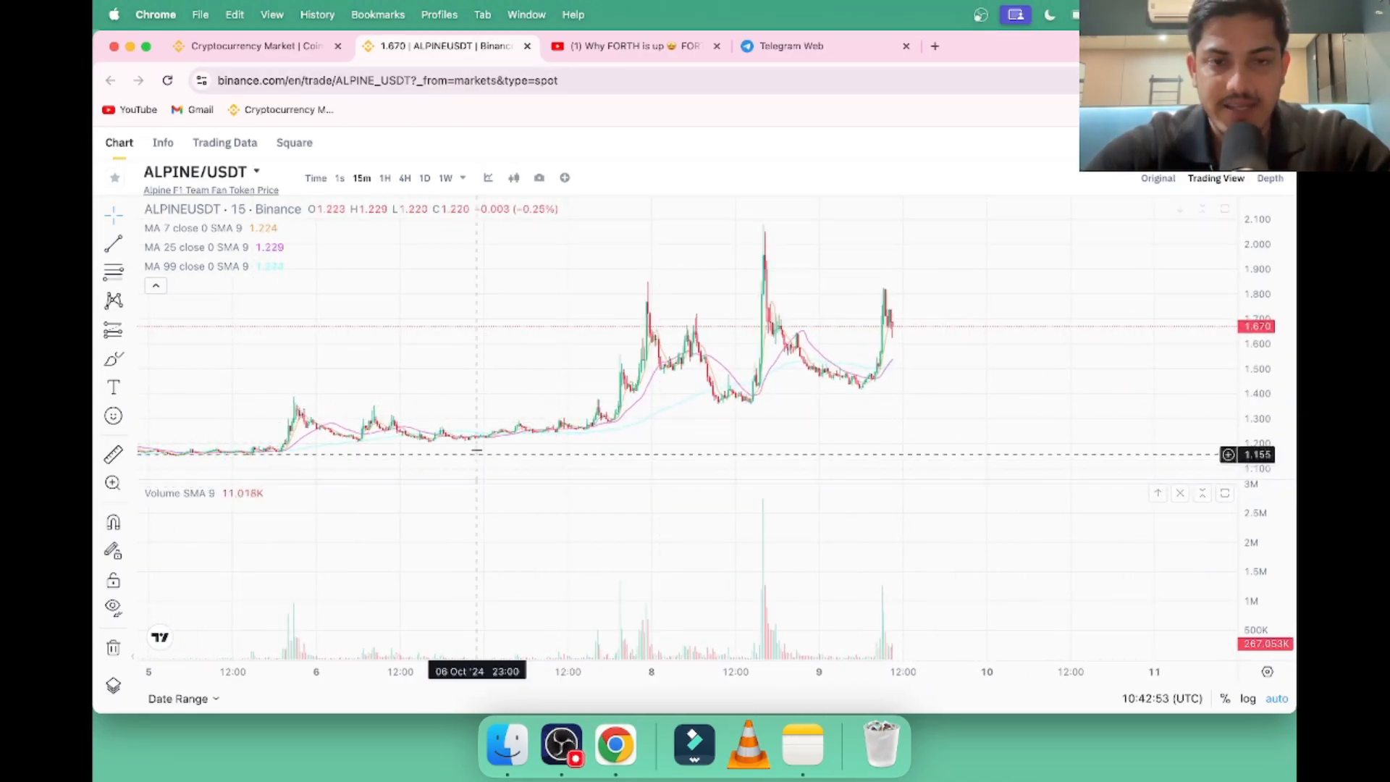
{"action": "mouse_move", "coordinate": [779, 310]}
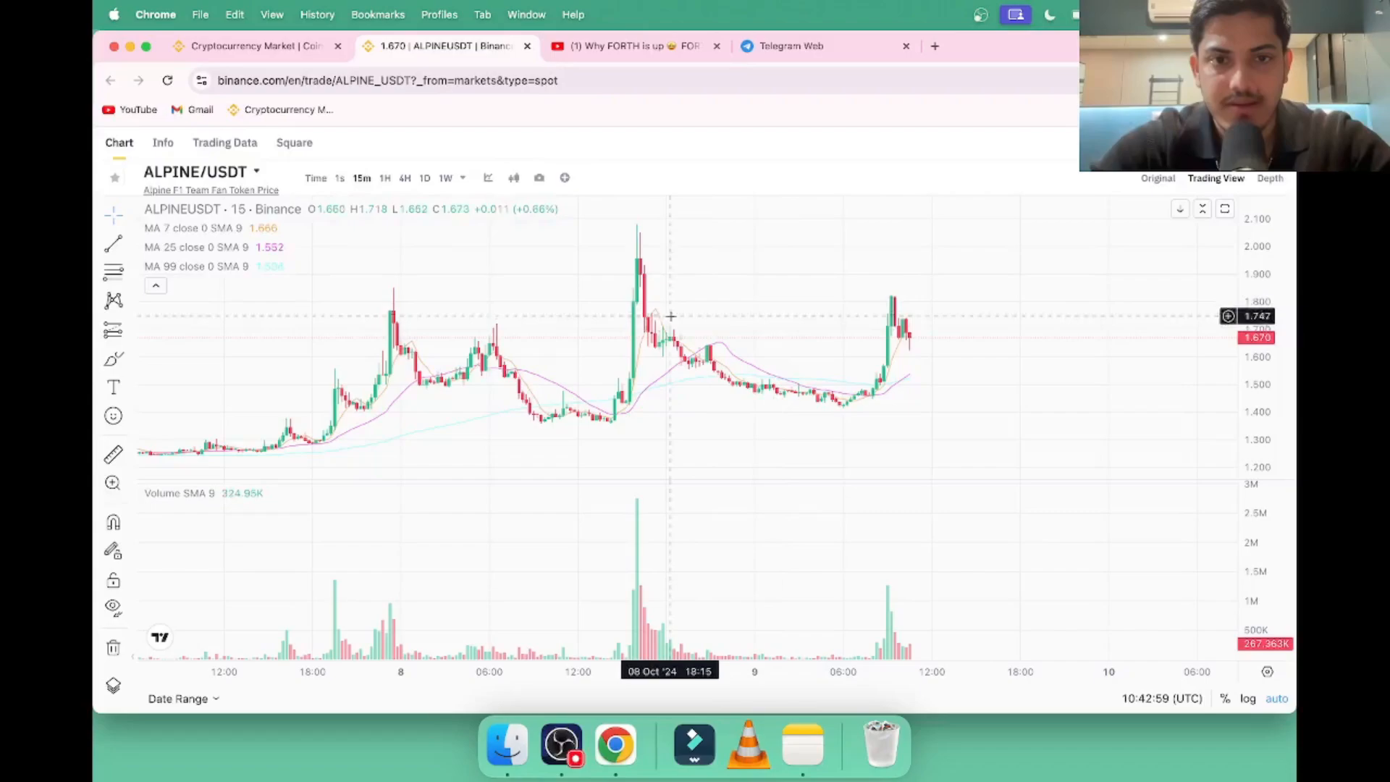
Switch the ALPINE/USDT chart from 15-minute to 1H, then 4H candles.
{"action": "left_click", "coordinate": [385, 178]}
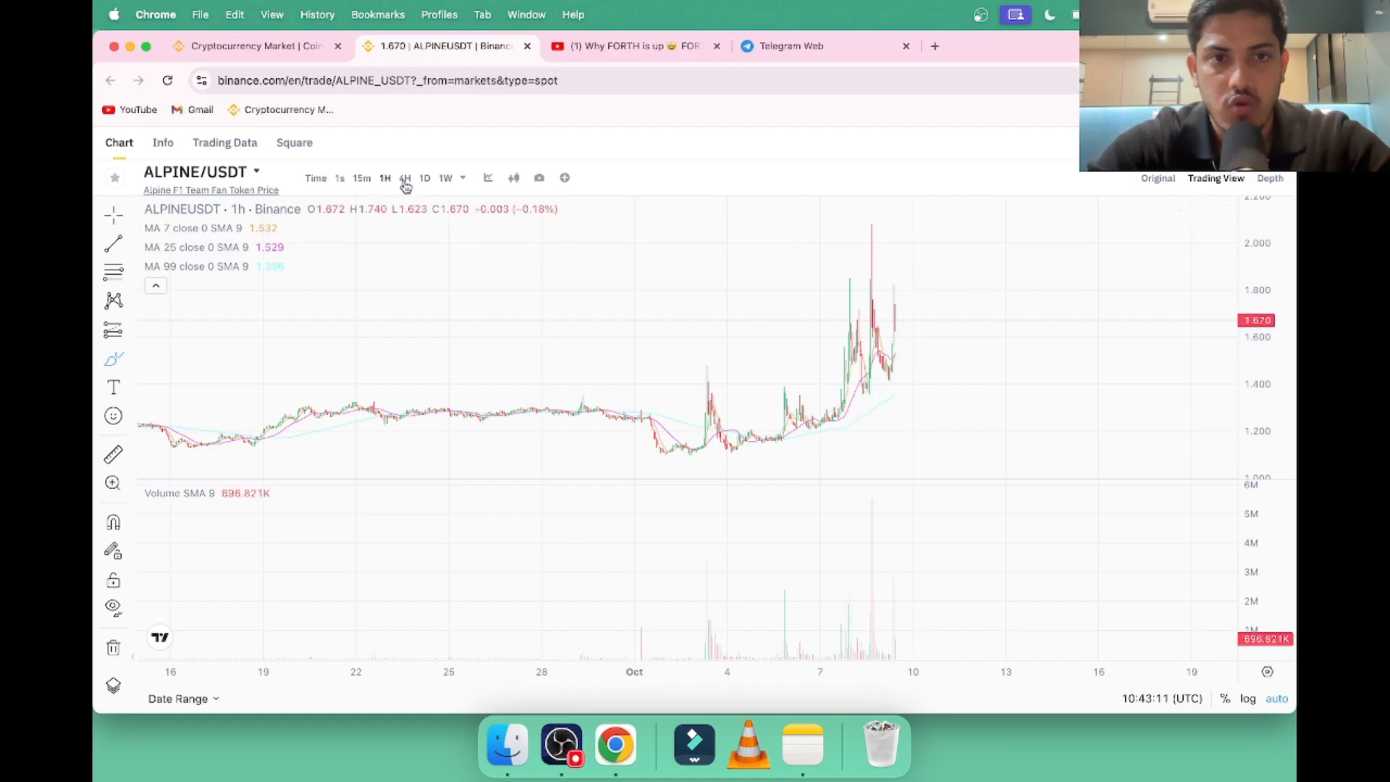
{"action": "left_click", "coordinate": [405, 178]}
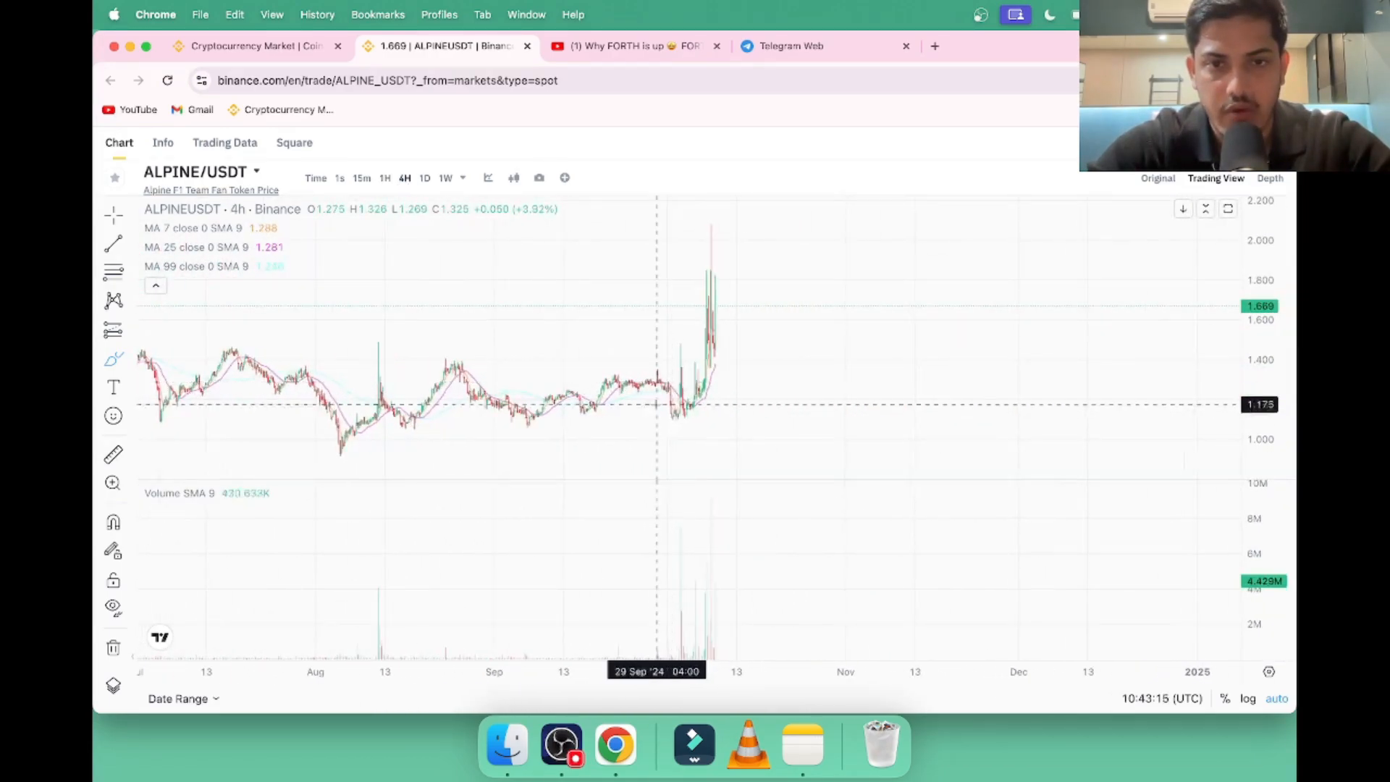
{"action": "mouse_move", "coordinate": [768, 230]}
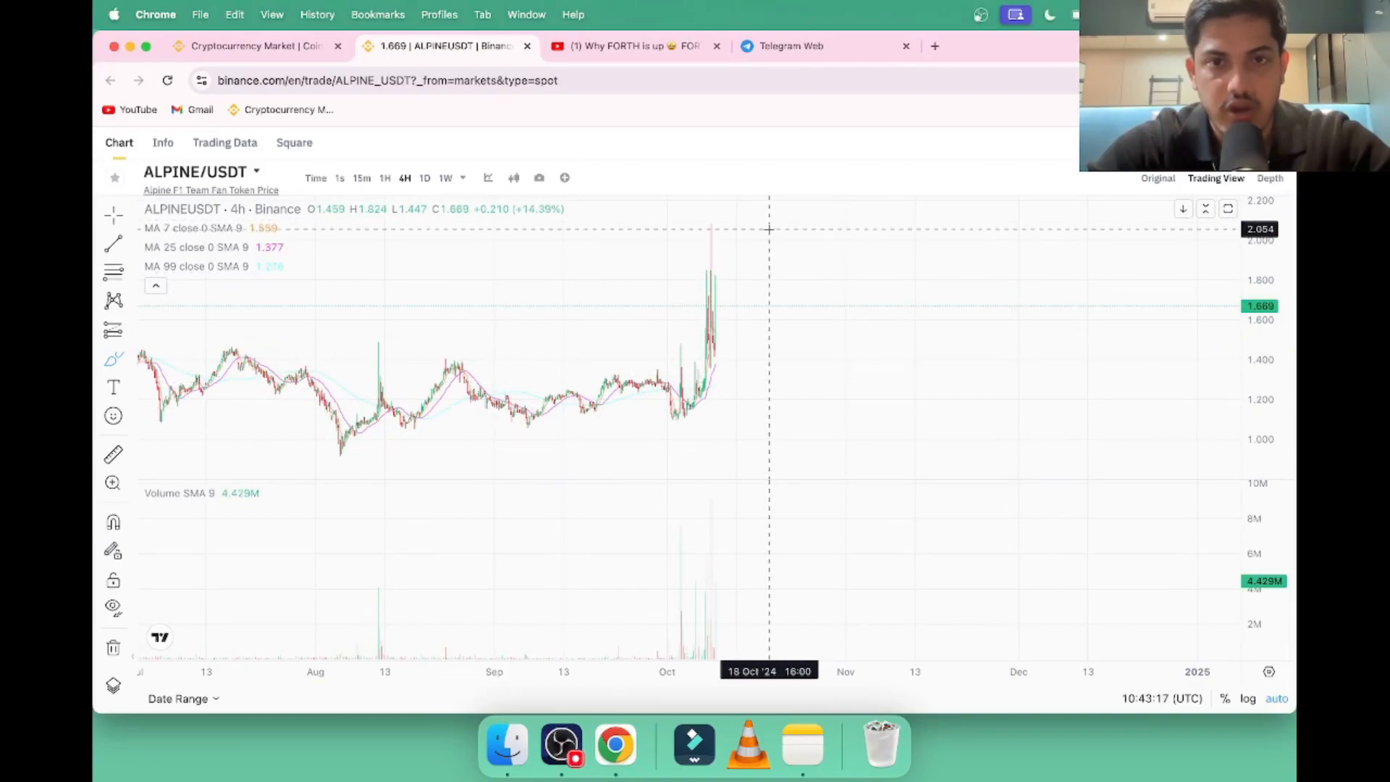
Switch to 1D candles and place horizontal lines near 2.661 resistance and 1.069 support.
{"action": "left_click", "coordinate": [425, 178]}
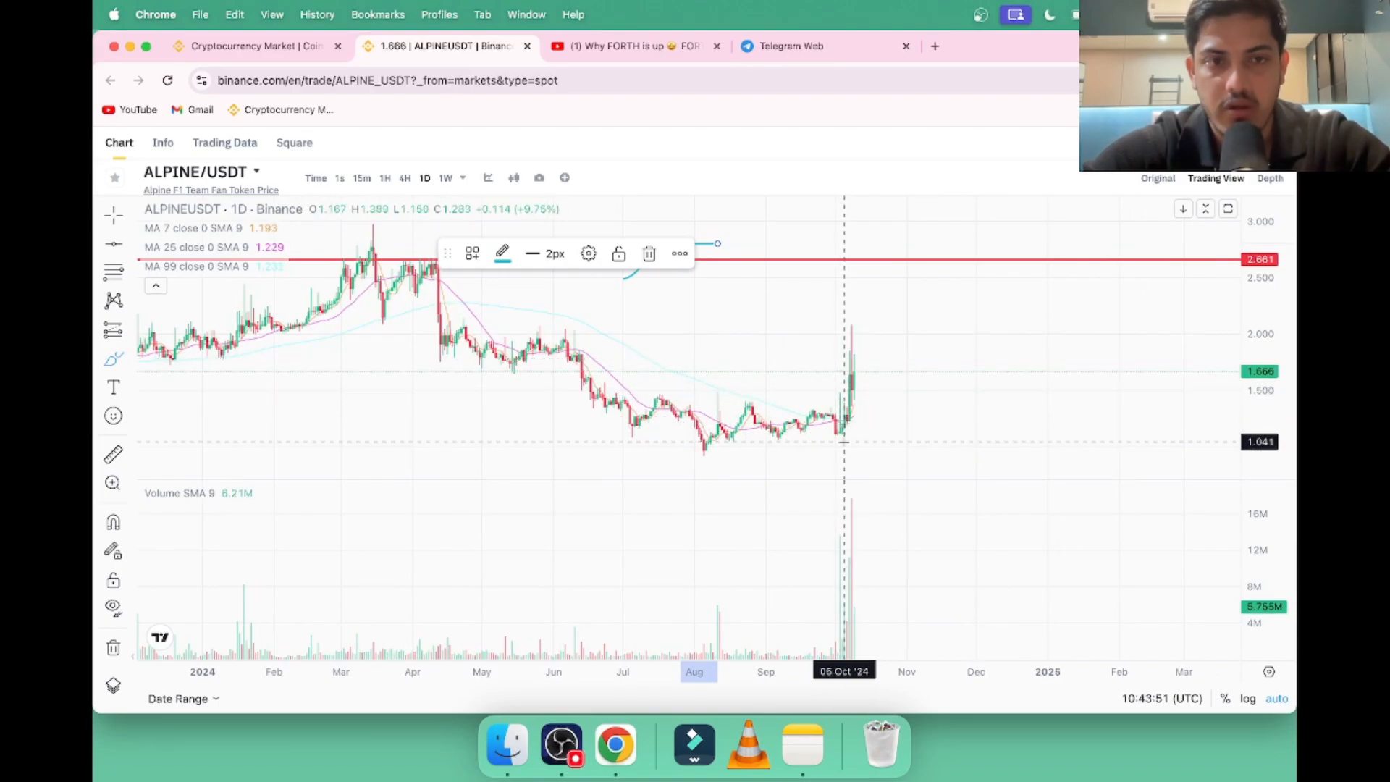
{"action": "left_click", "coordinate": [114, 359]}
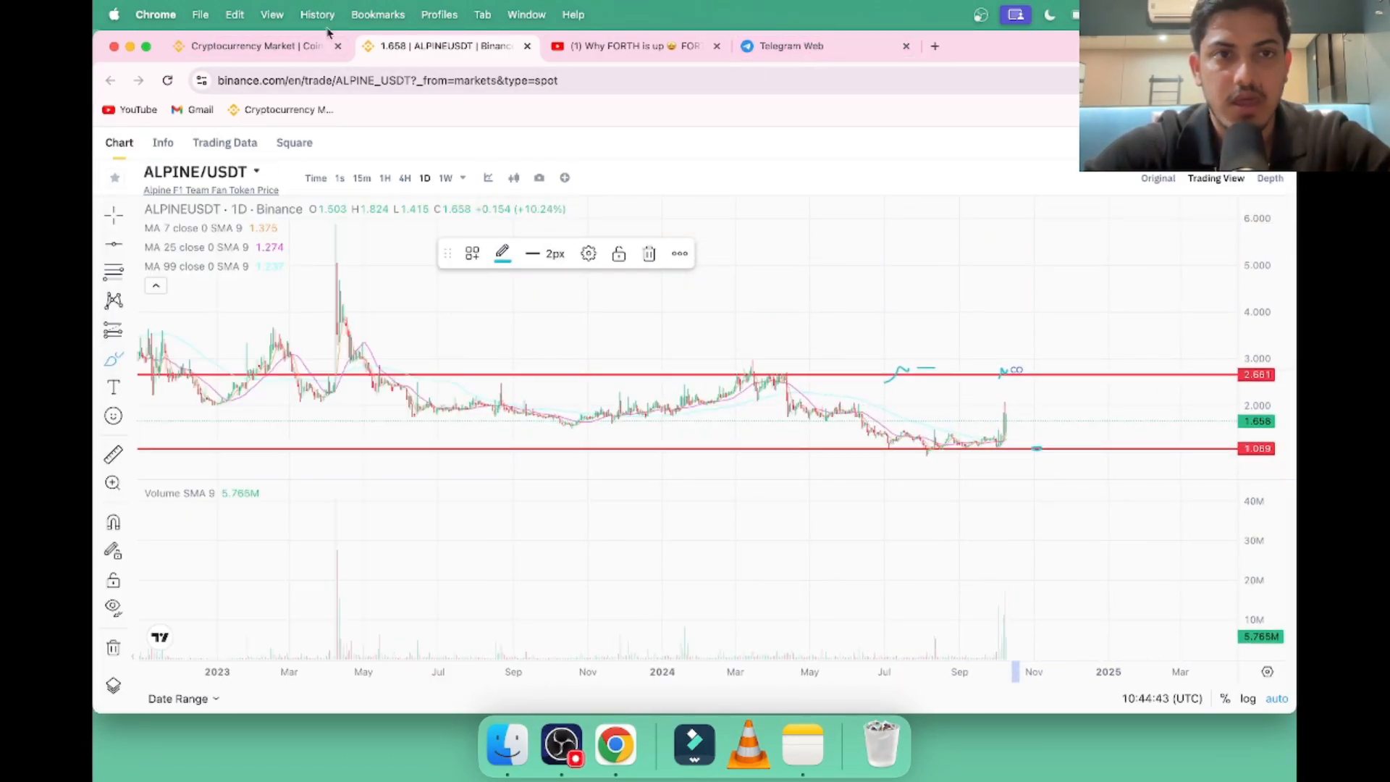
View the Telegram SANTOS buy post with a $5 target, and search 'sAnt' to find SANTOS.
{"action": "left_click", "coordinate": [246, 45]}
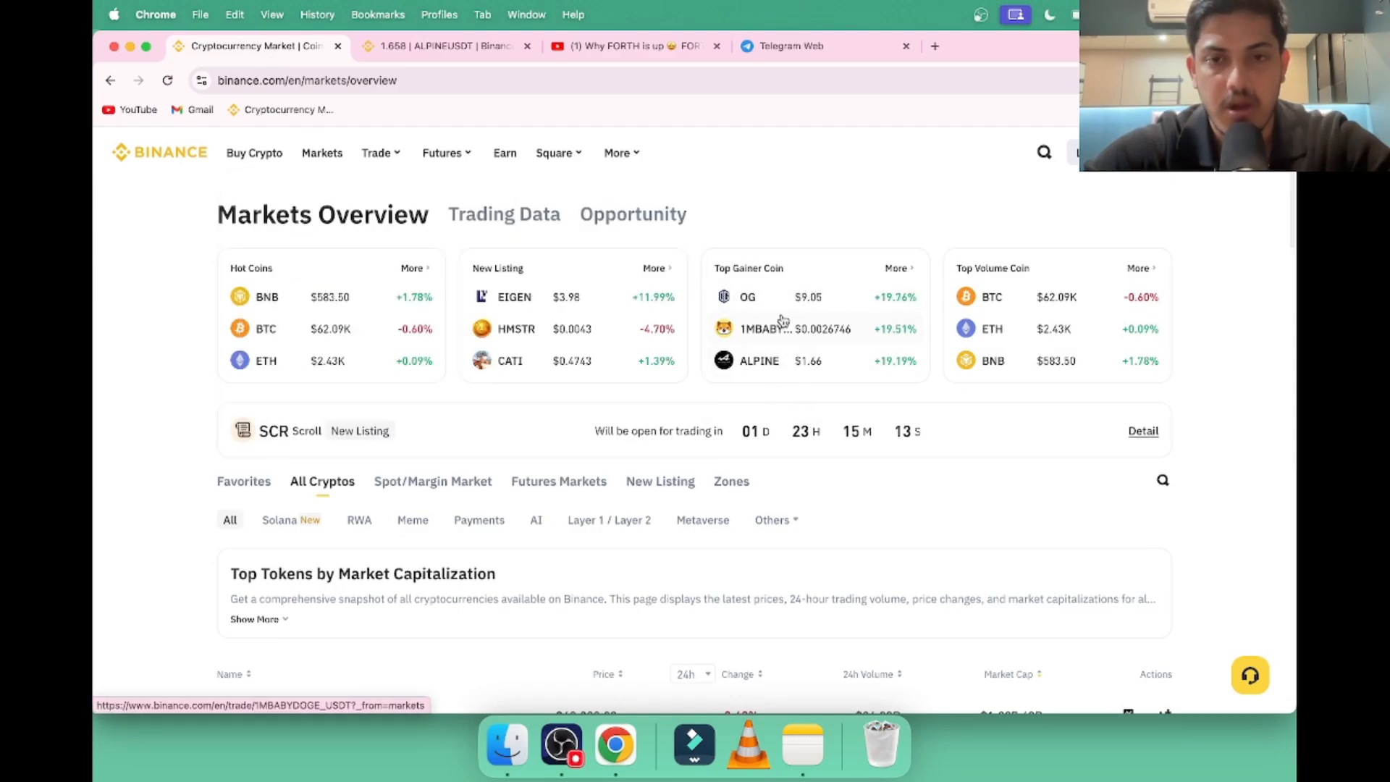
{"action": "left_click", "coordinate": [792, 46]}
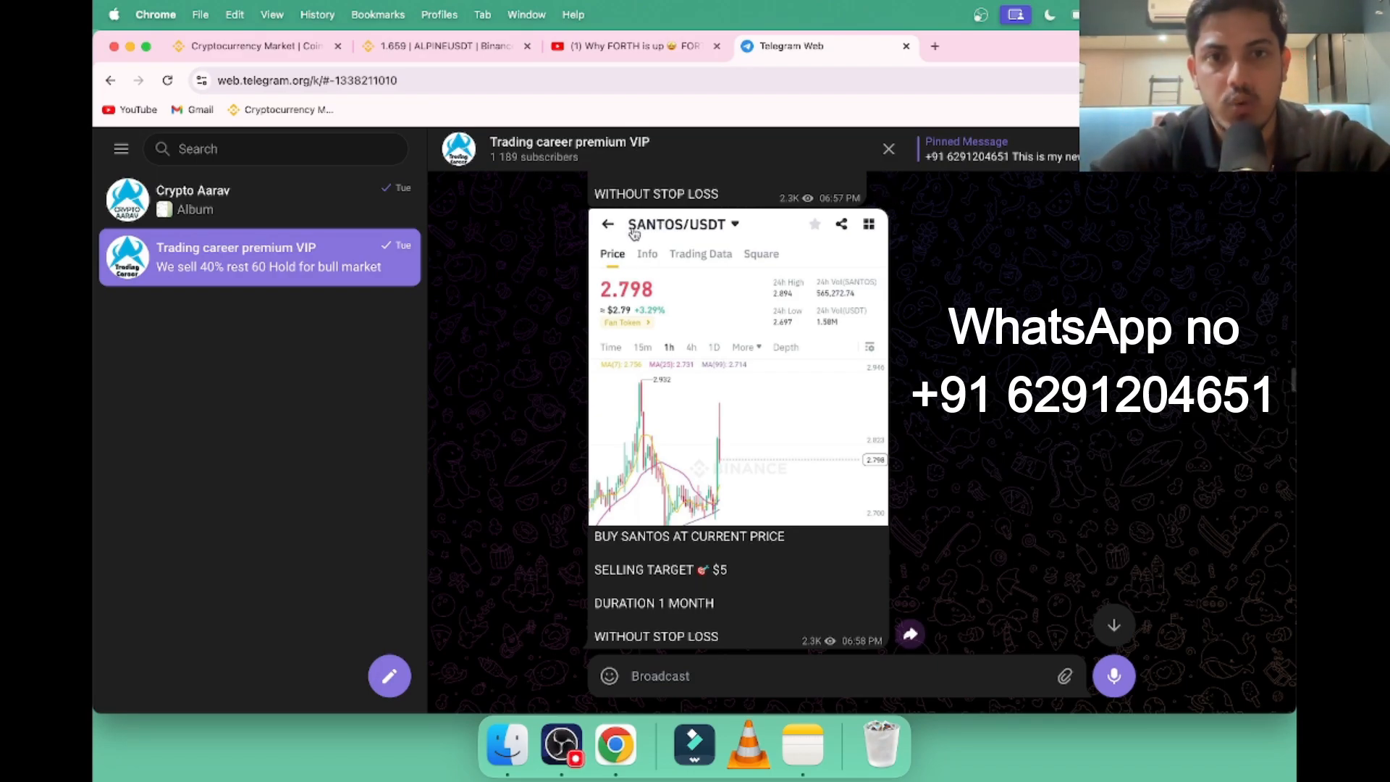
{"action": "left_click", "coordinate": [250, 46]}
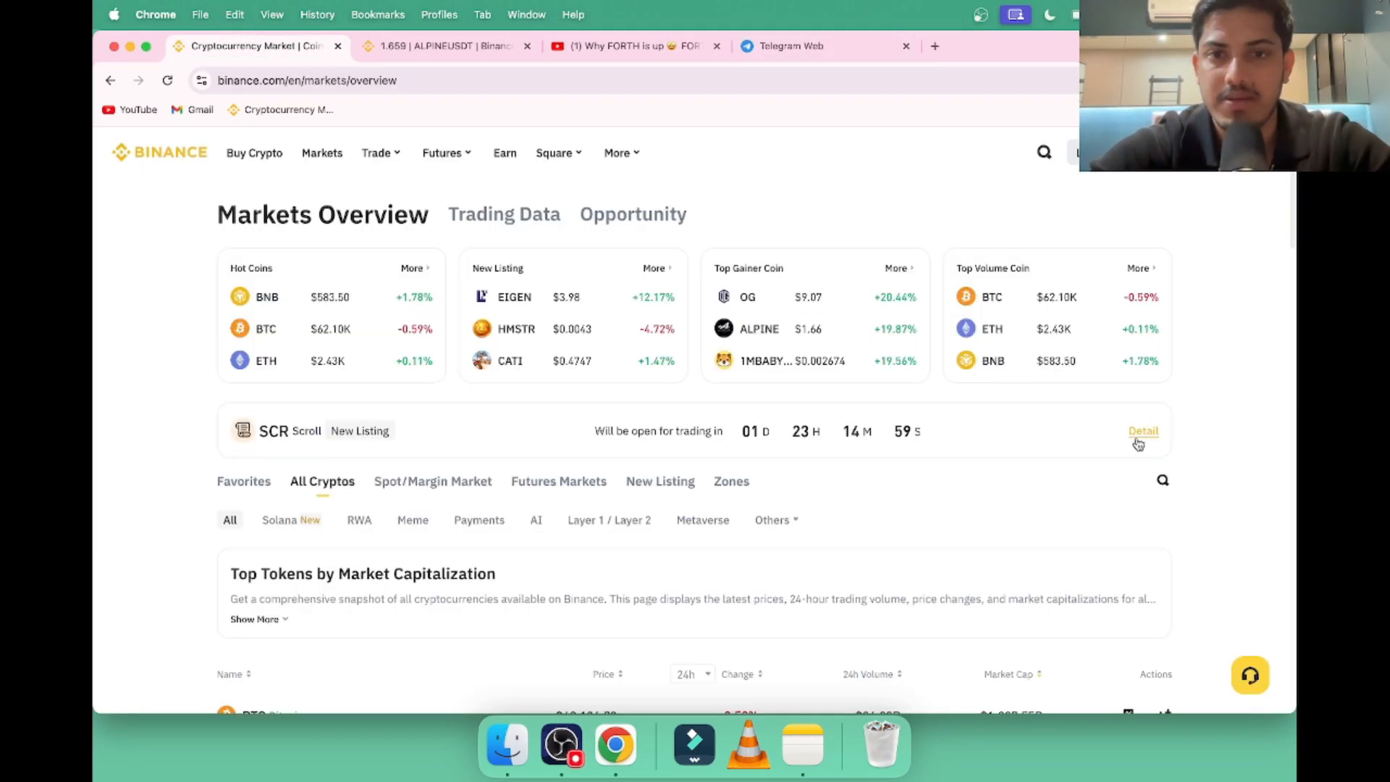
{"action": "type", "text": "s"}
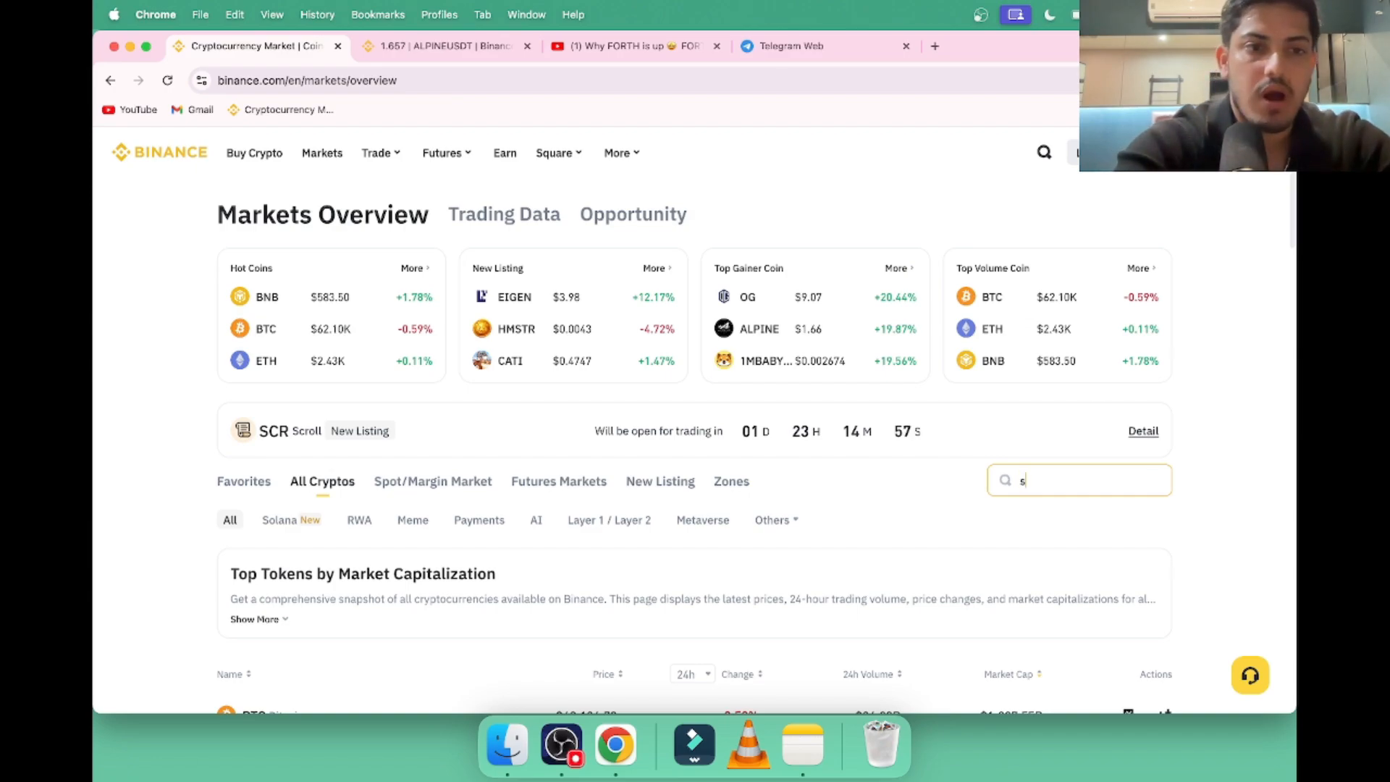
{"action": "type", "text": "Ant"}
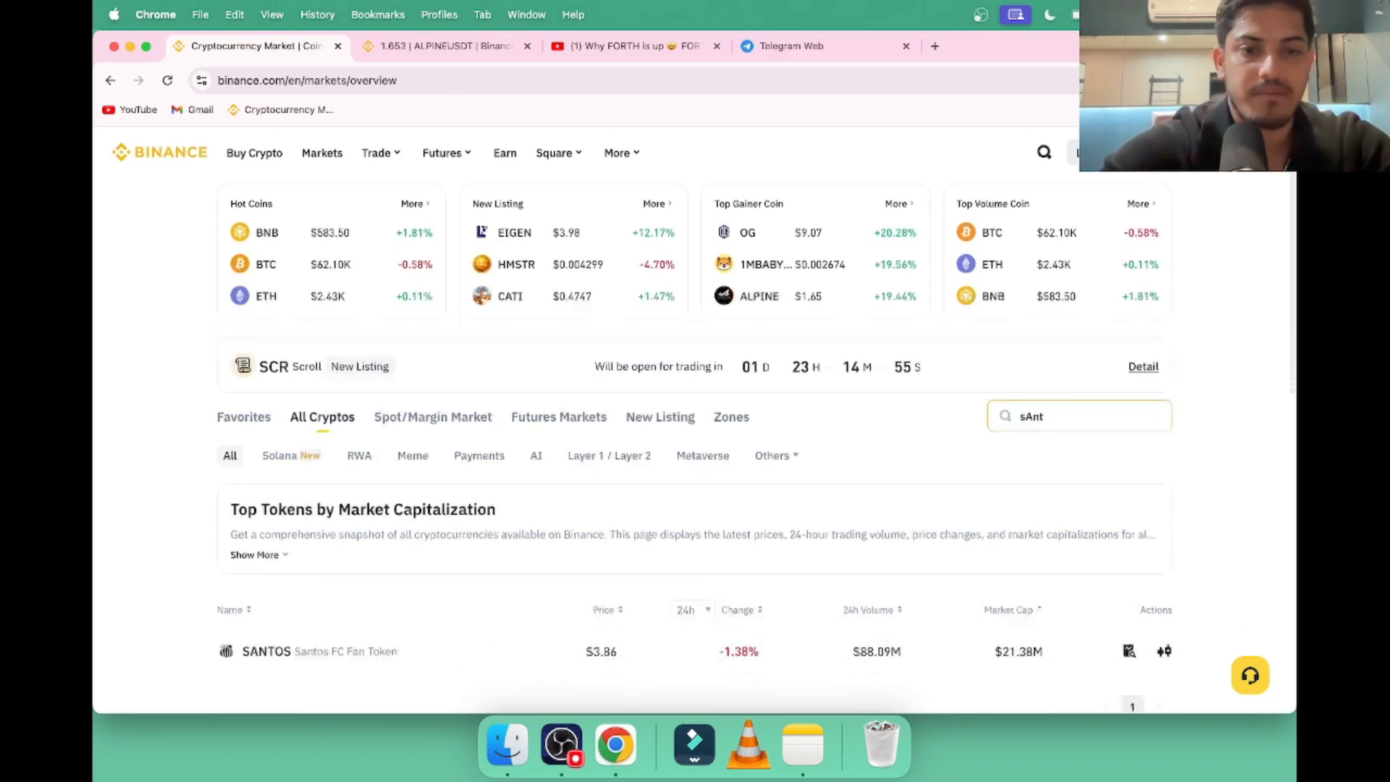
{"action": "scroll", "scroll_direction": "down", "scroll_amount": 3}
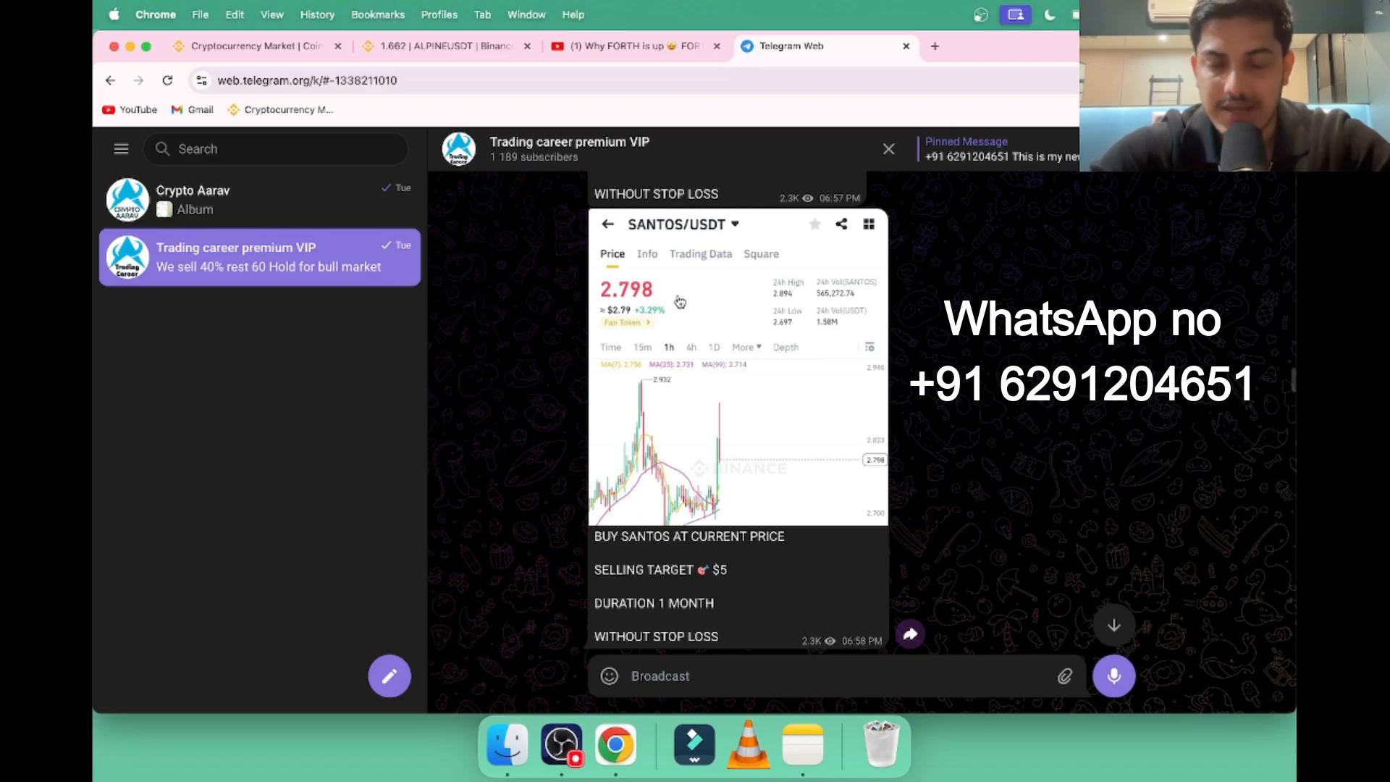
{"action": "left_click", "coordinate": [626, 45]}
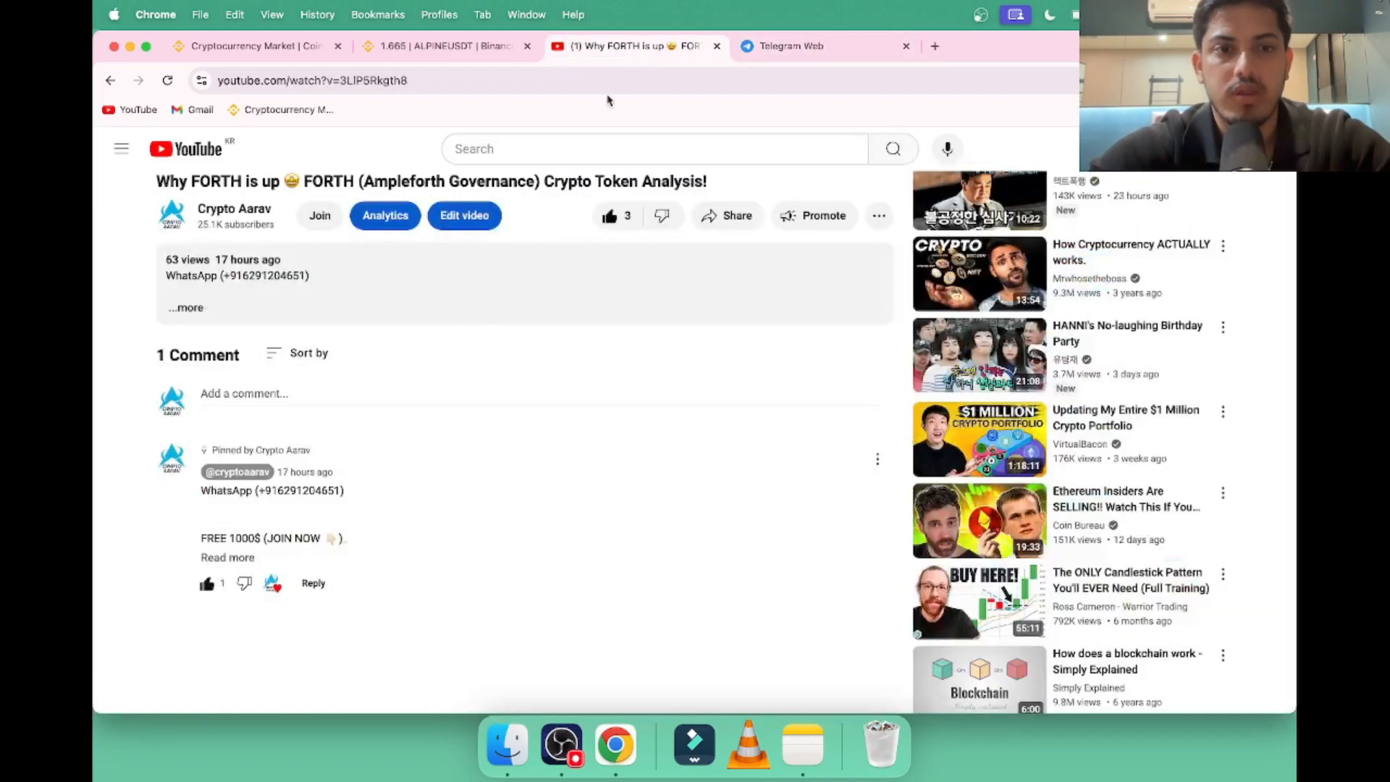
{"action": "left_click", "coordinate": [186, 308]}
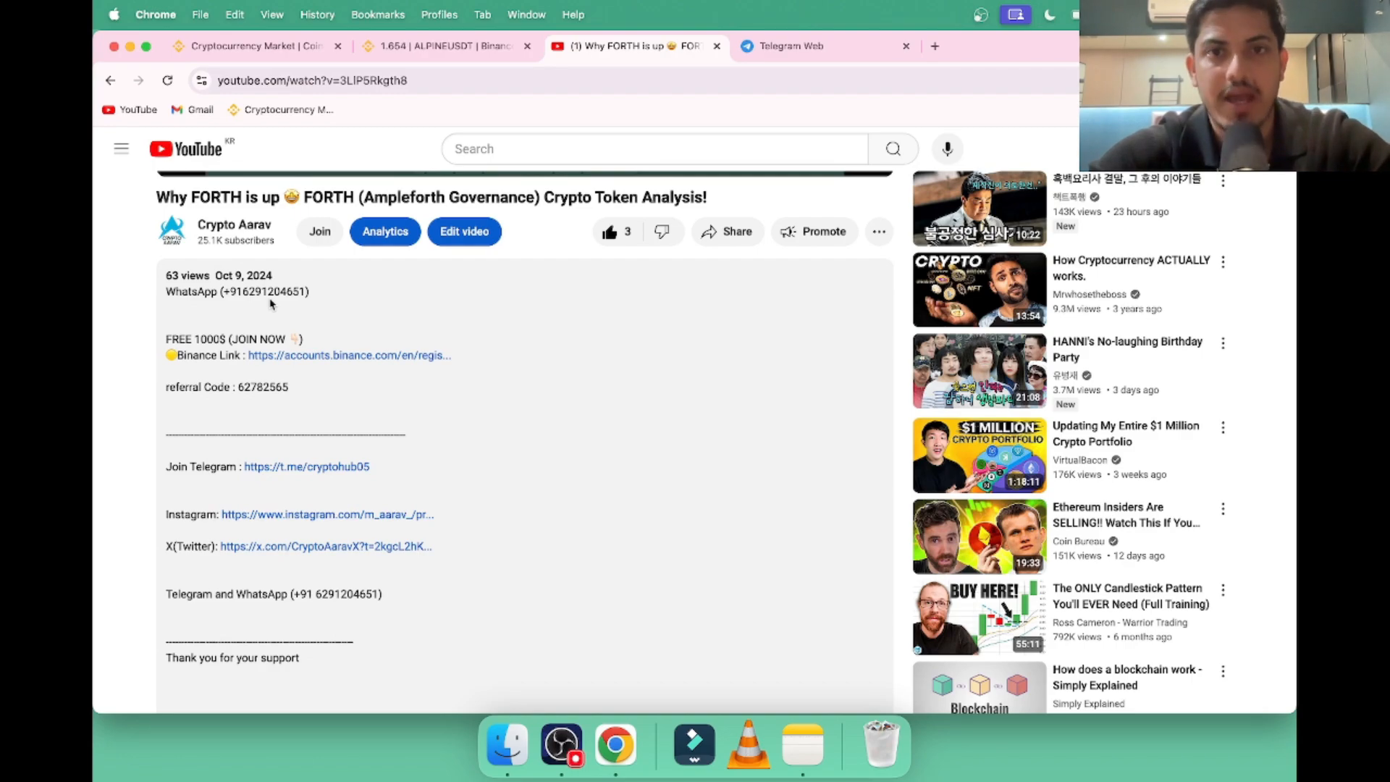
{"action": "left_click", "coordinate": [805, 46]}
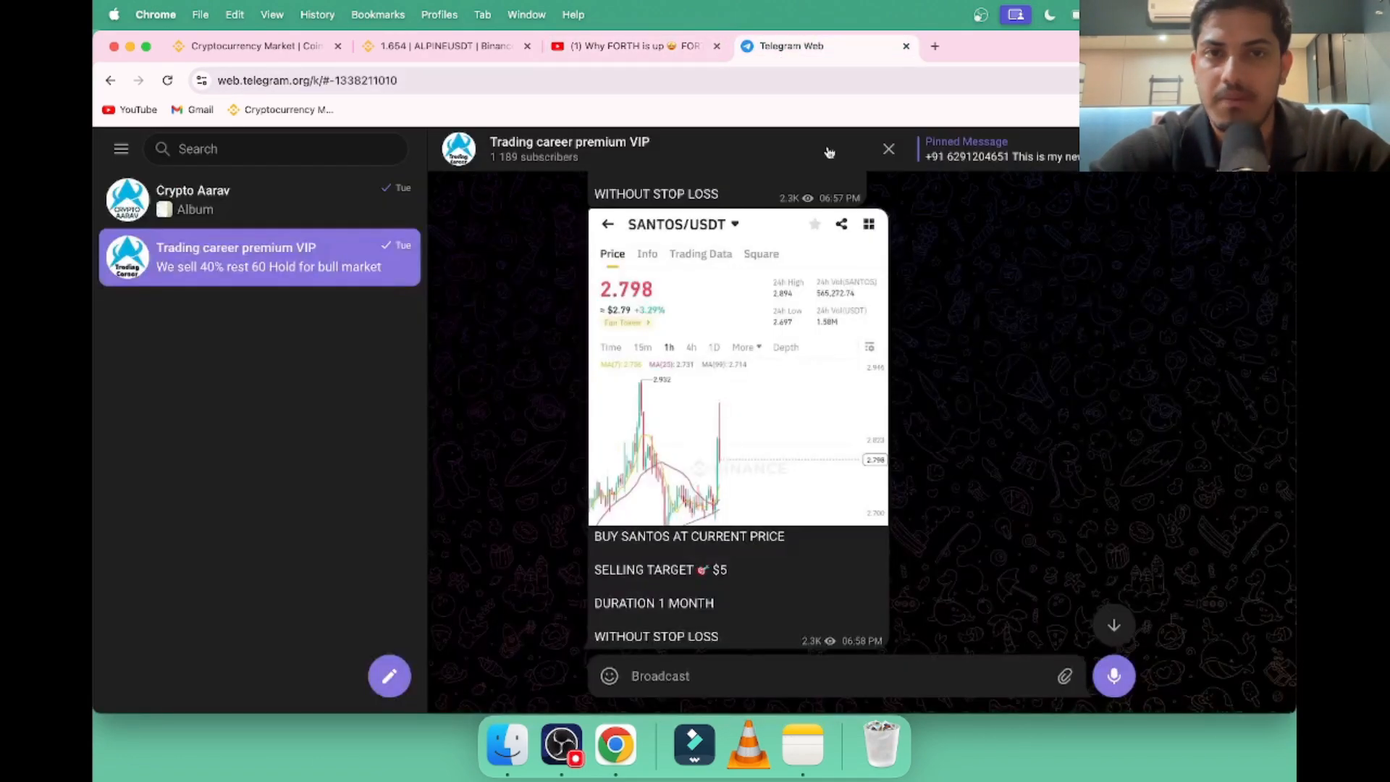
Drag the ALPINE/USDT daily chart to show full history, then open CoinMarketCap in a new tab.
{"action": "left_click", "coordinate": [442, 45]}
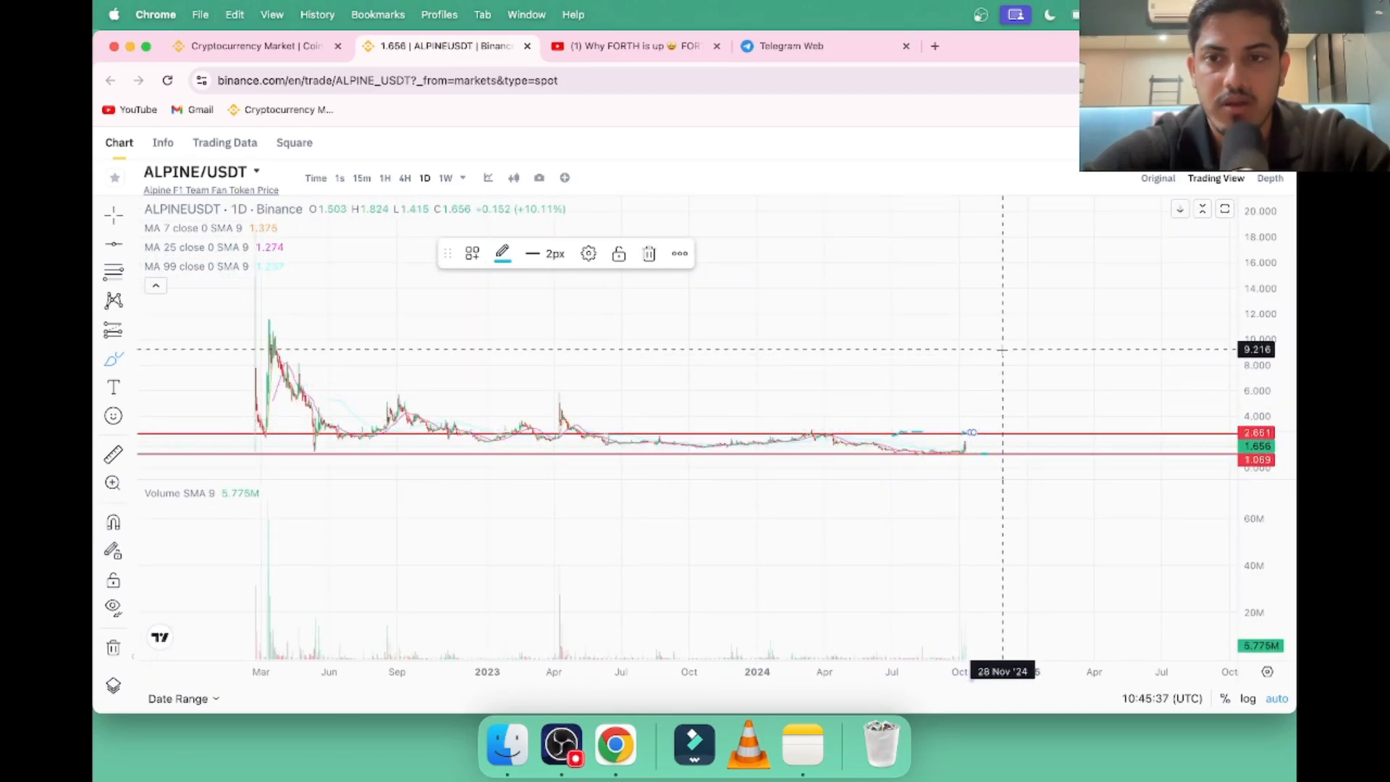
{"action": "left_click_drag", "start_coordinate": [960, 338], "coordinate": [1055, 338]}
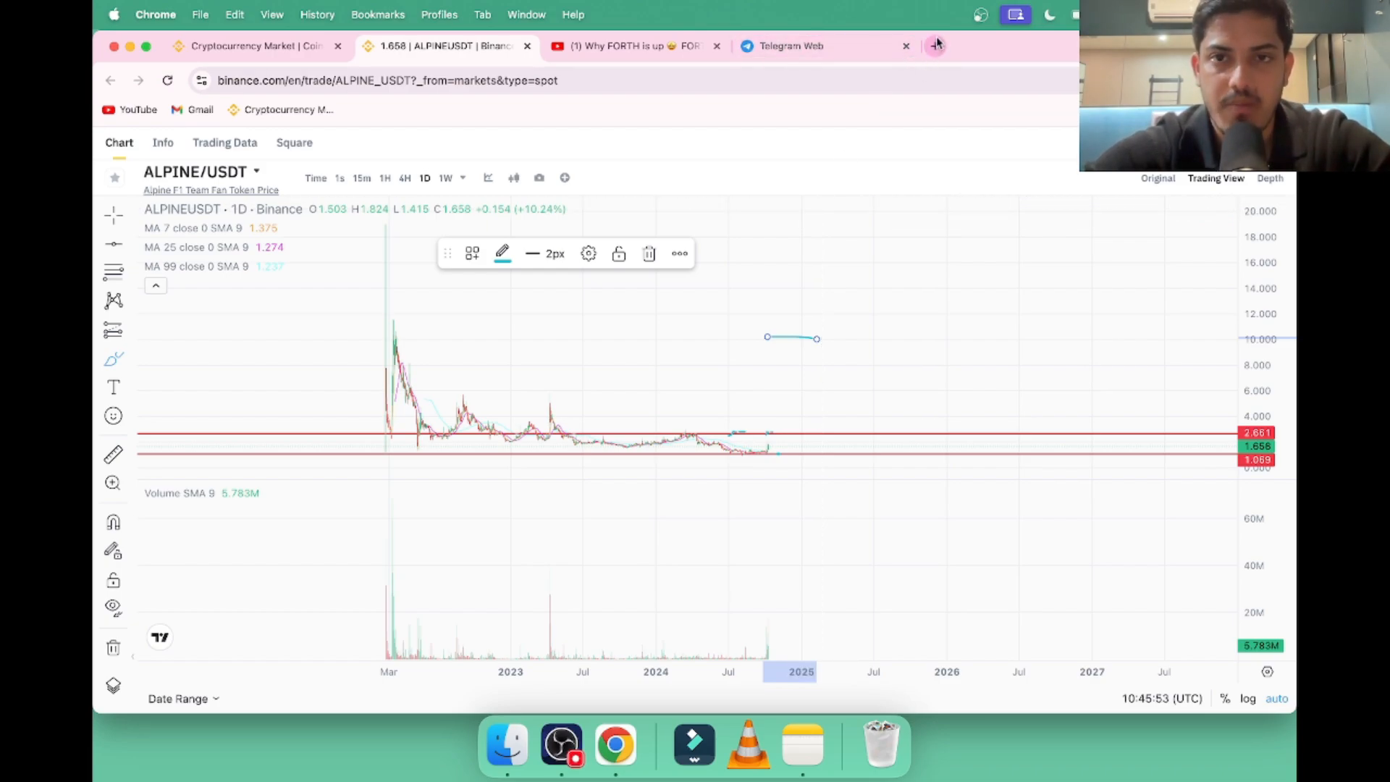
{"action": "left_click", "coordinate": [935, 45]}
{"action": "type", "text": "coinmarketcap.com"}
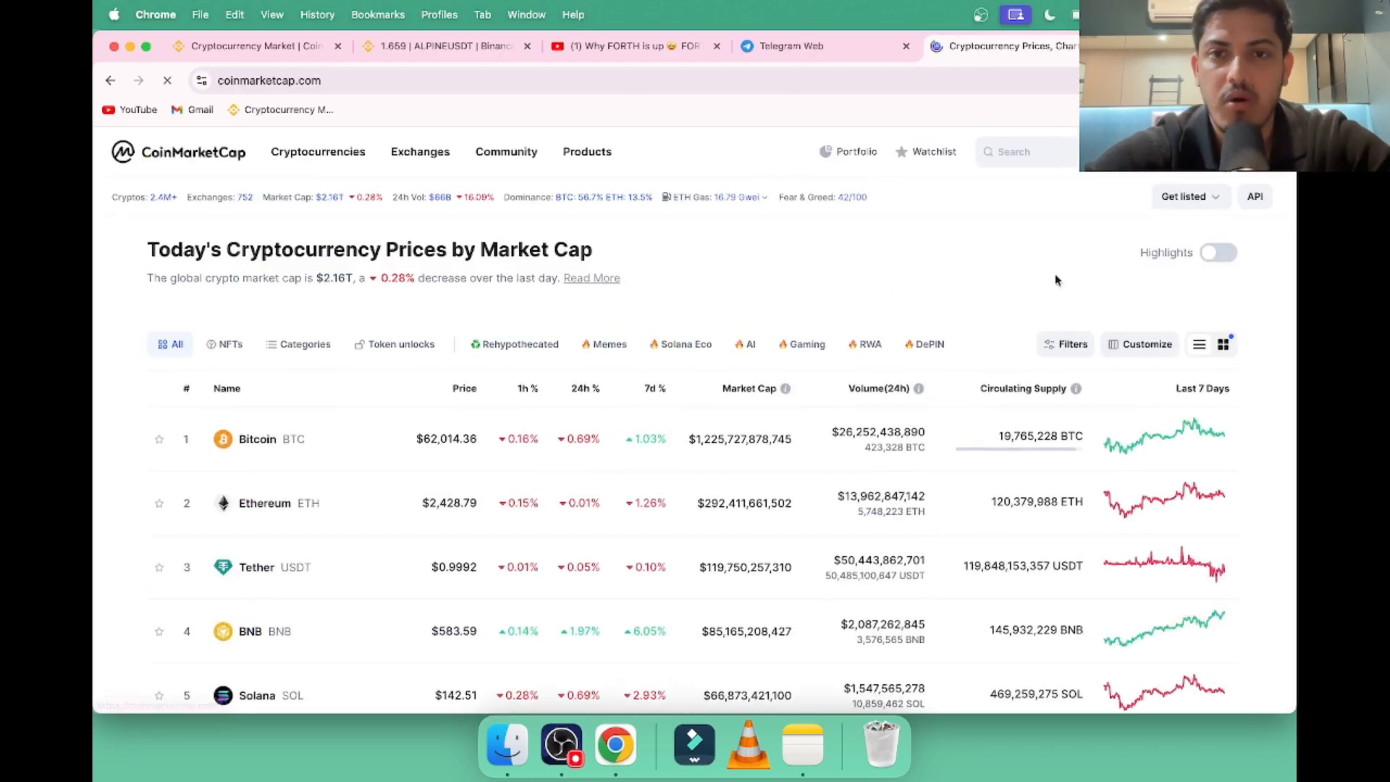
Search CoinMarketCap for 'alpin' and open the Alpine F1 Team Fan Token page.
{"action": "left_click", "coordinate": [1013, 151]}
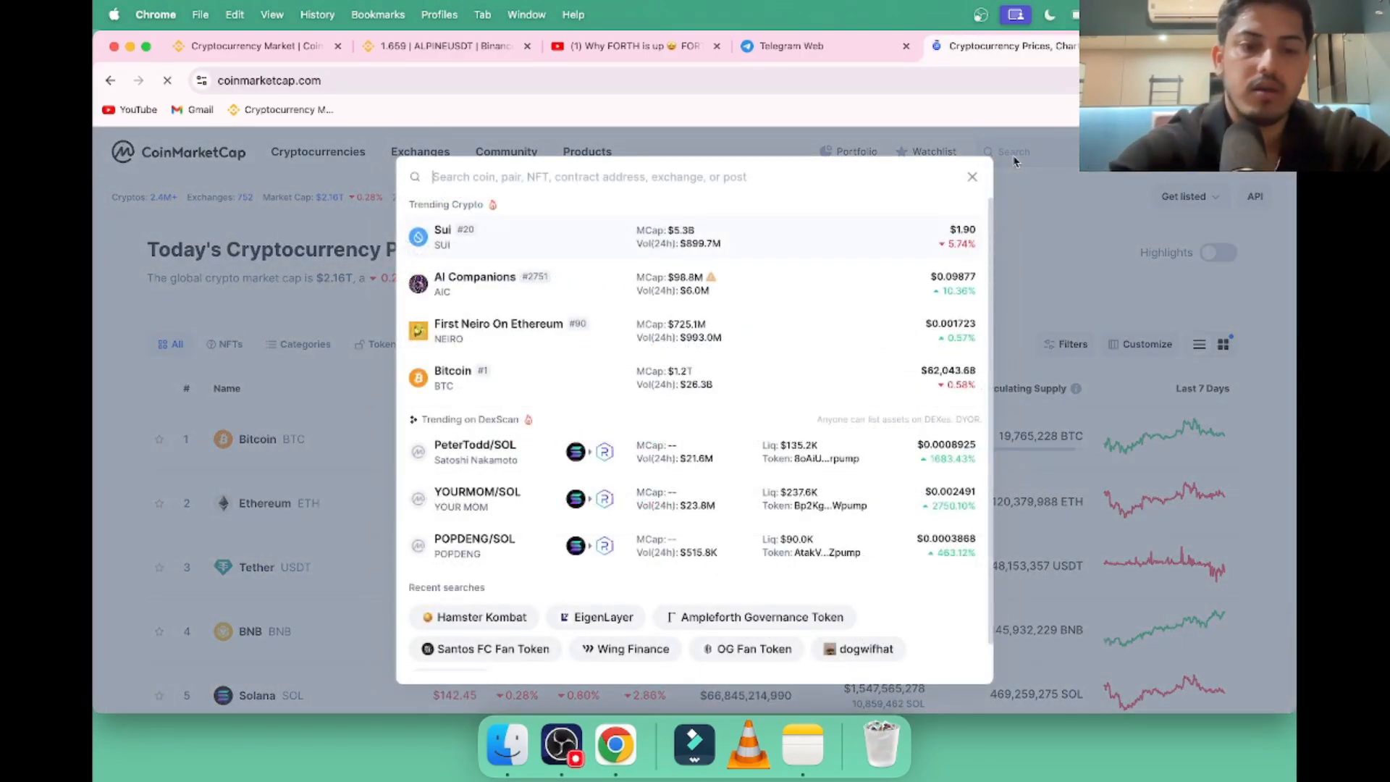
{"action": "type", "text": "alpine"}
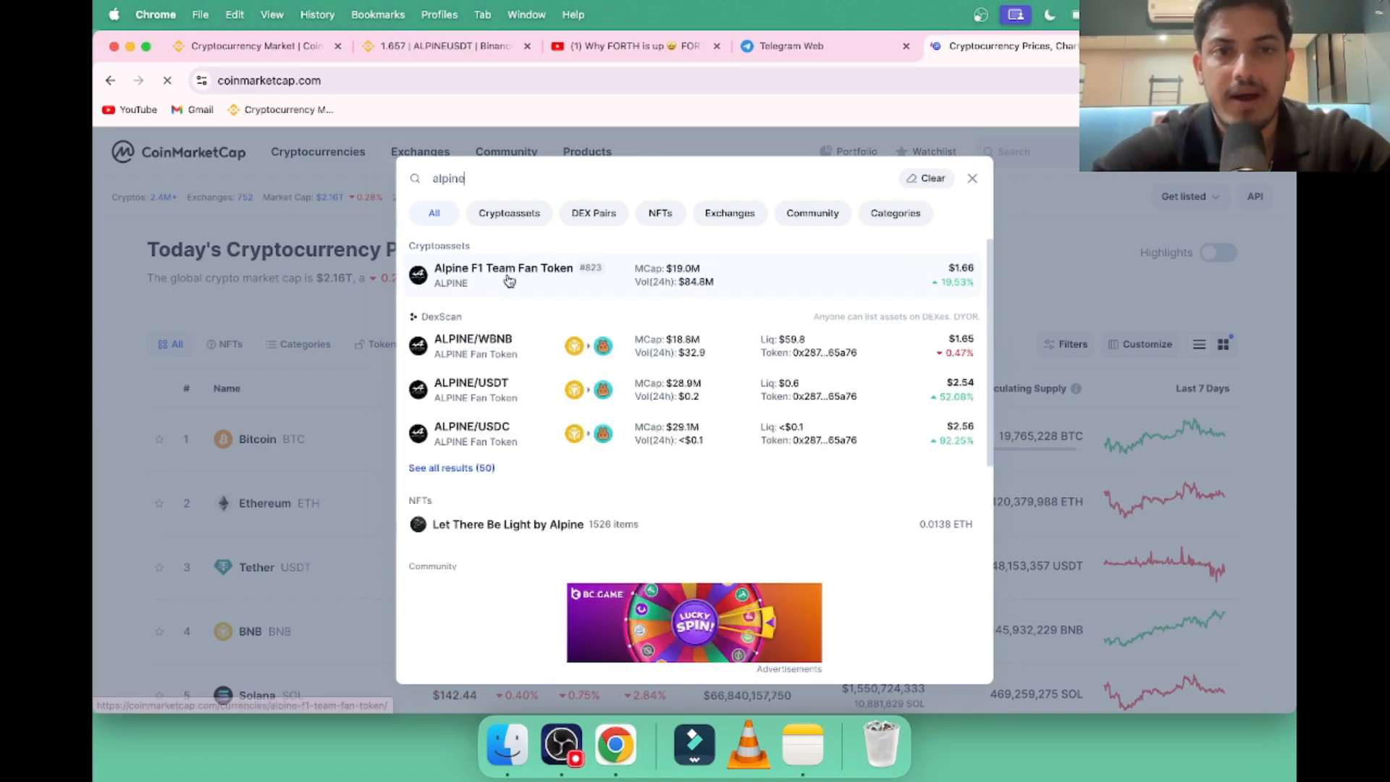
{"action": "left_click", "coordinate": [503, 275]}
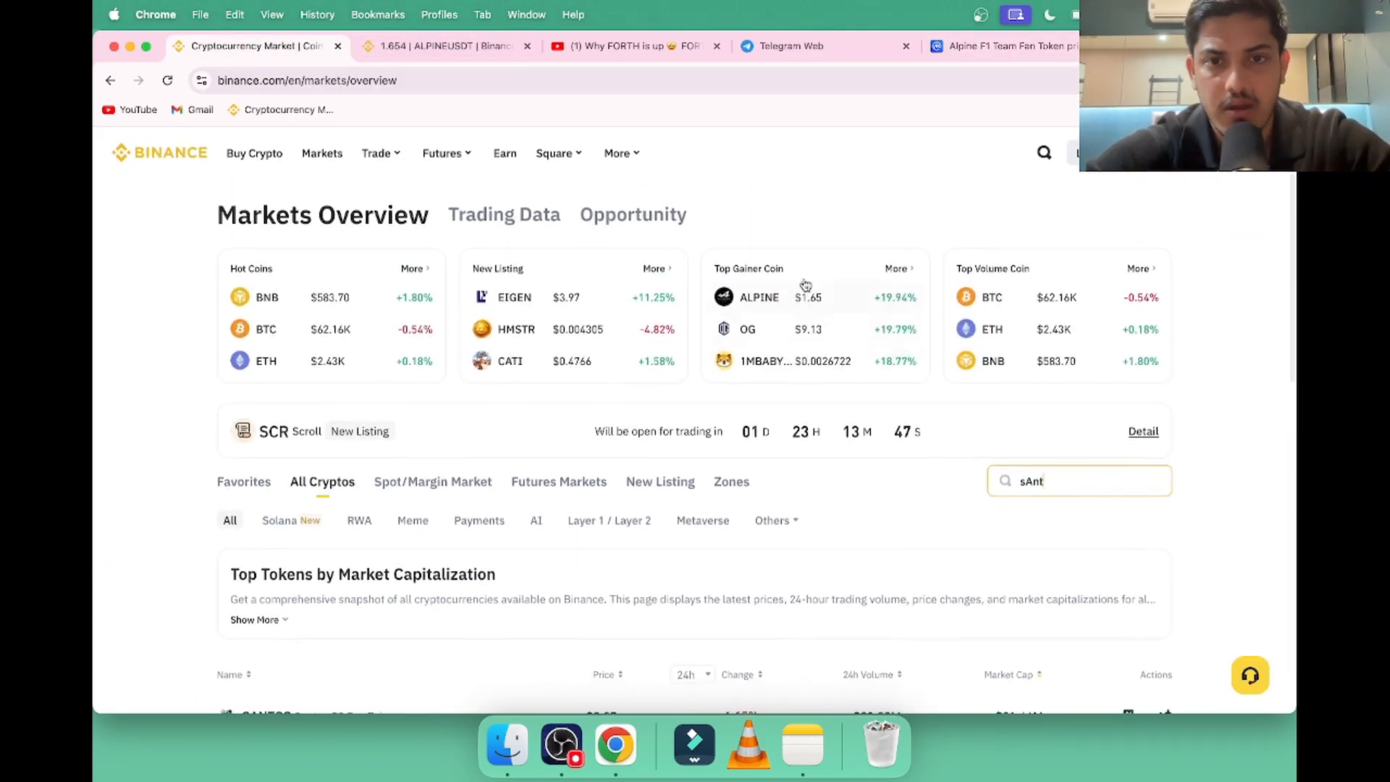
{"action": "mouse_move", "coordinate": [796, 302]}
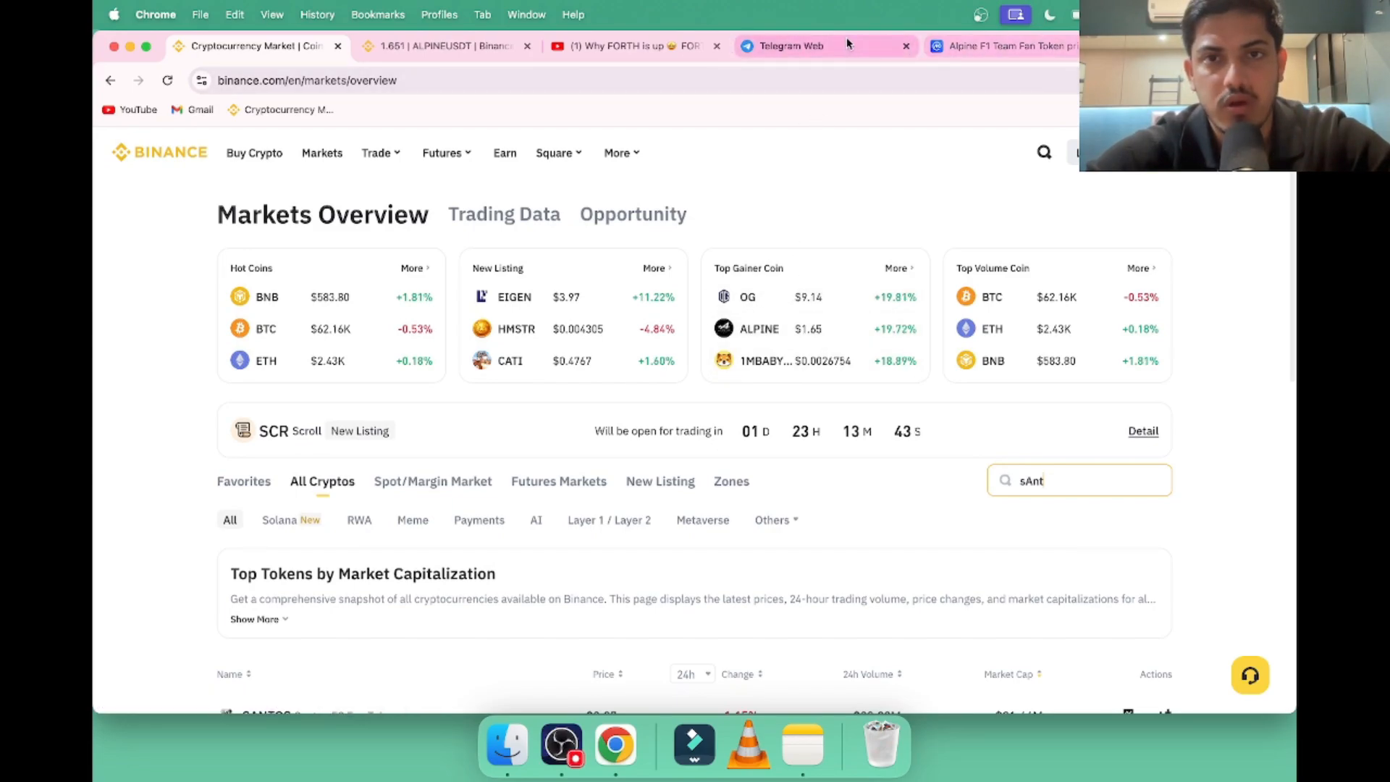
Cycle through the Telegram and ALPINE/USDT tabs, then return to the Alpine token page.
{"action": "left_click", "coordinate": [791, 46]}
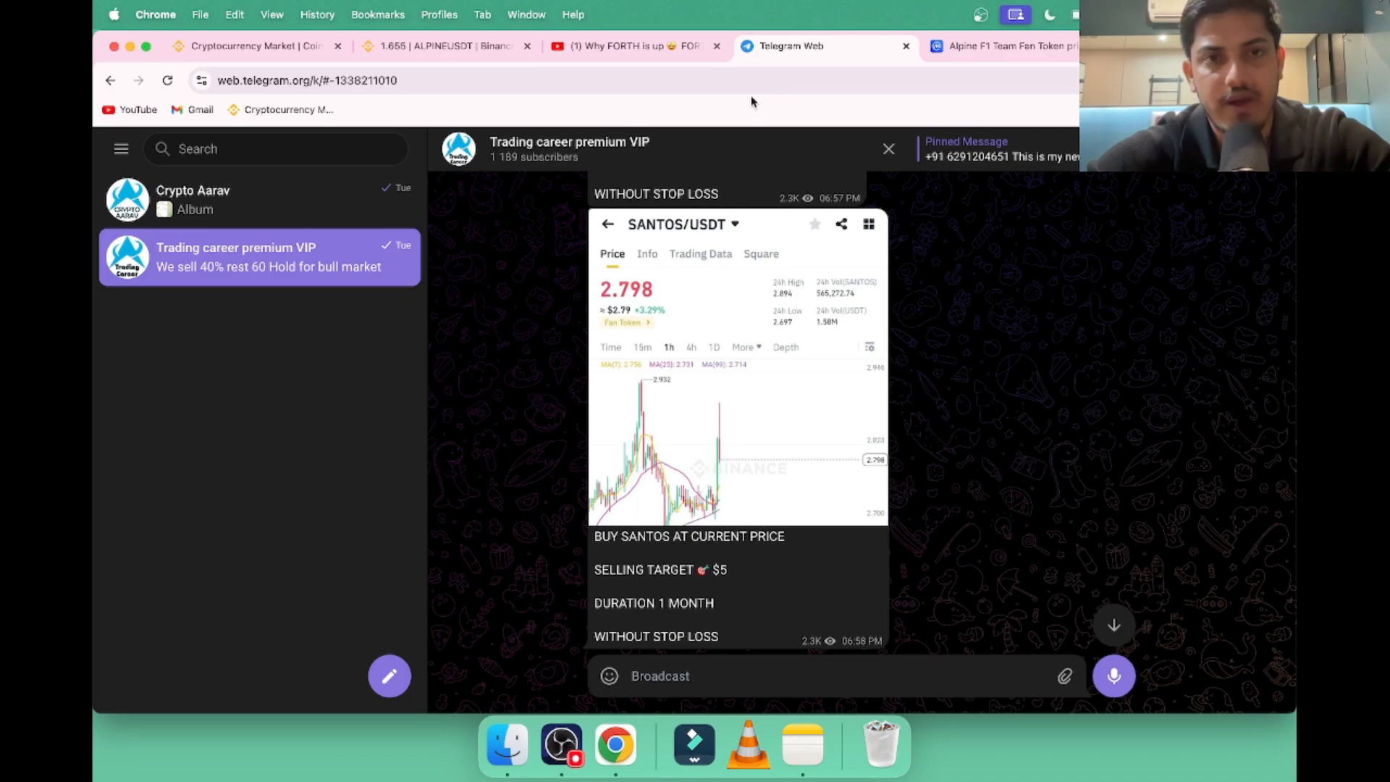
{"action": "left_click", "coordinate": [445, 46]}
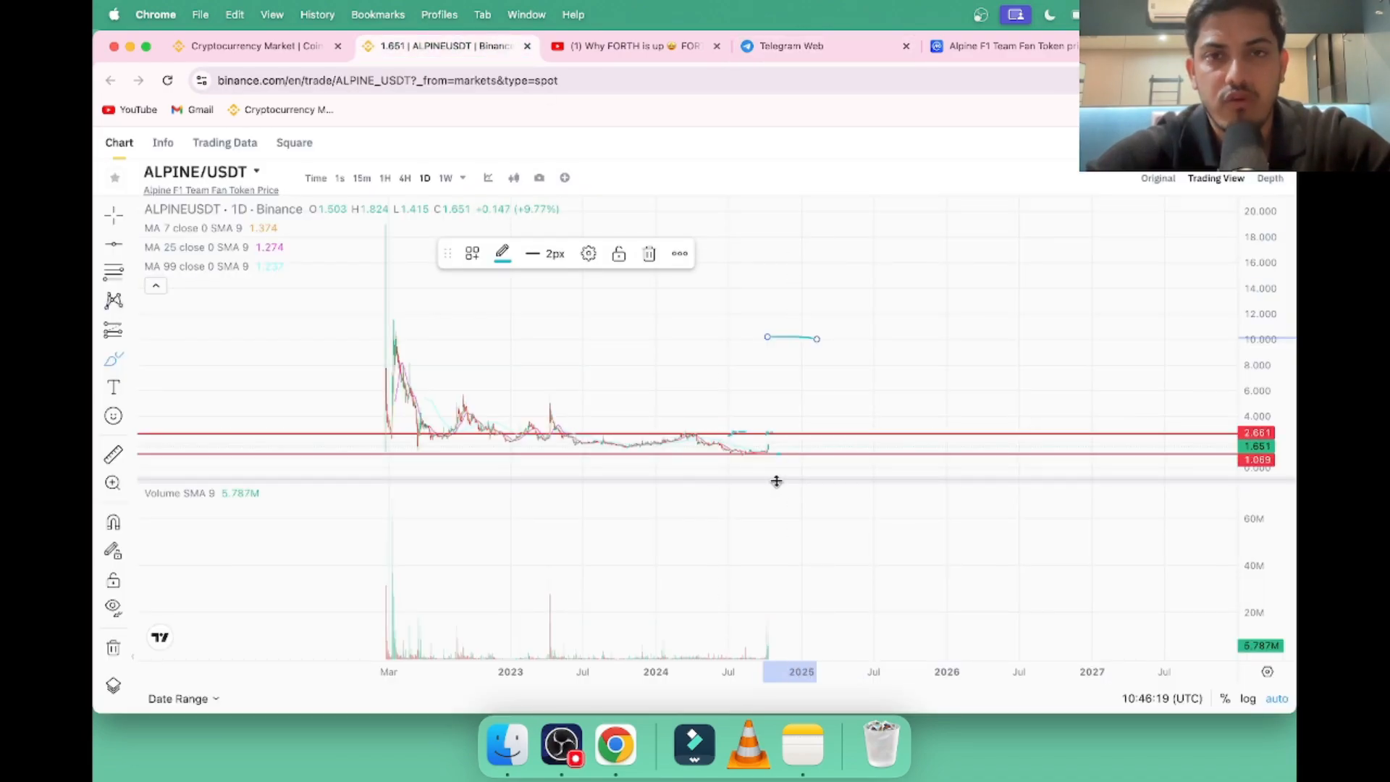
{"action": "left_click", "coordinate": [997, 45]}
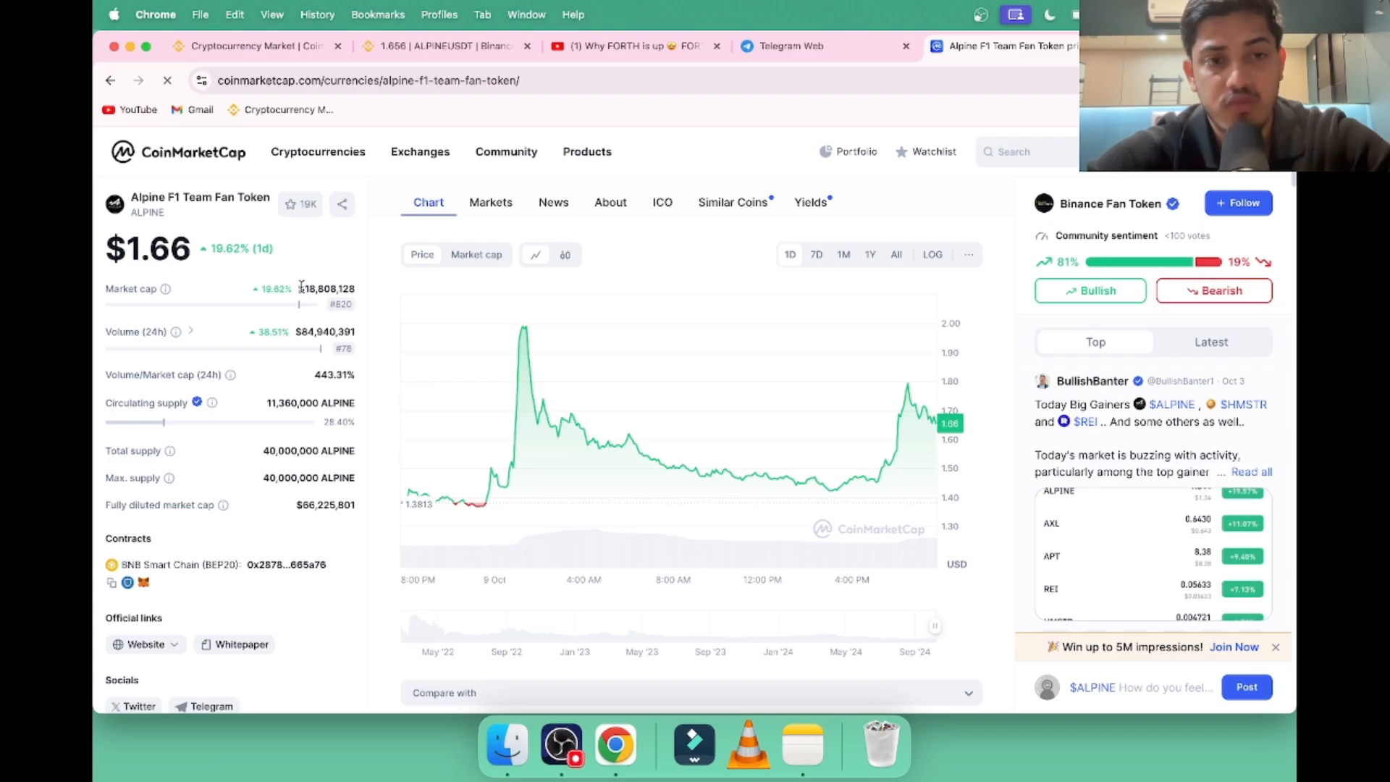
Review Alpine's market cap, supply and Markets list led by Binance ALPINE/USDT, then revisit the chart.
{"action": "double_click", "coordinate": [327, 288]}
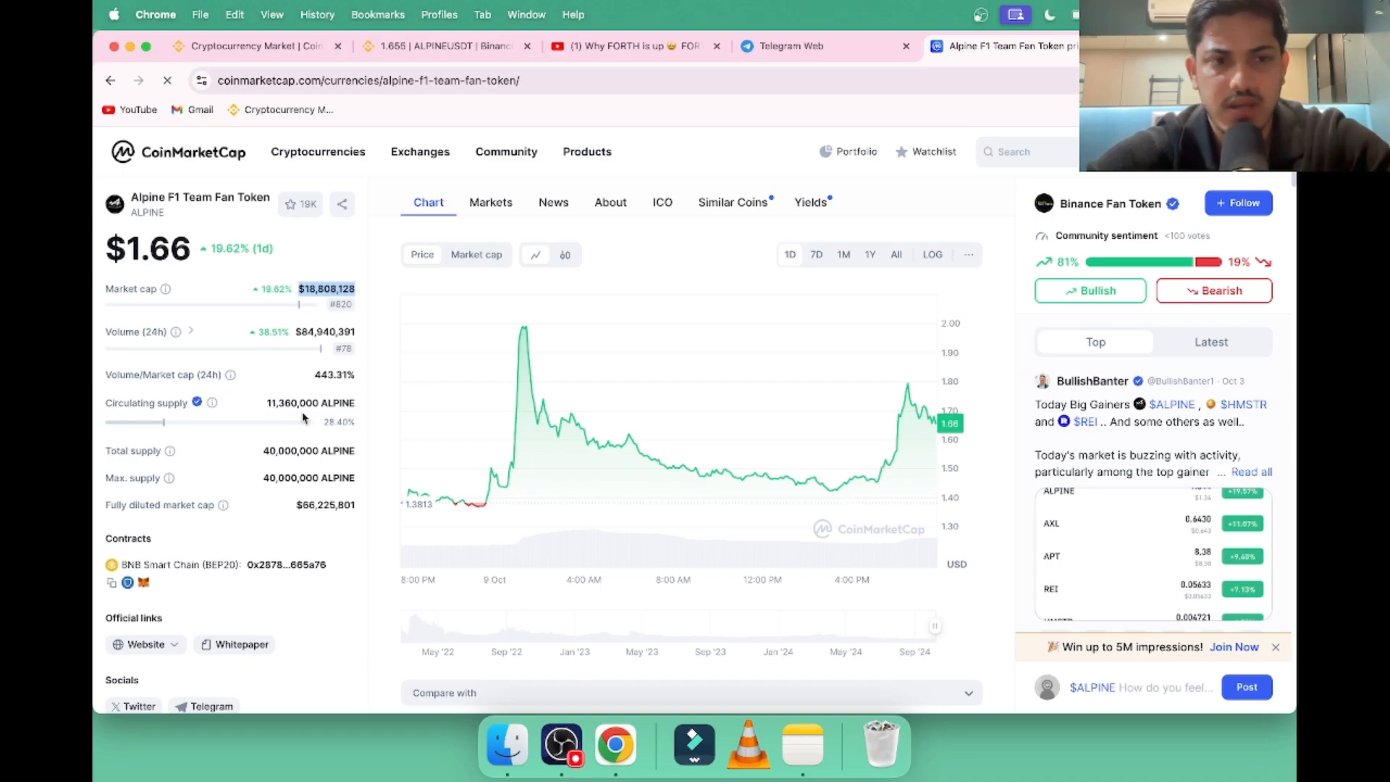
{"action": "scroll", "scroll_direction": "down", "scroll_amount": 3}
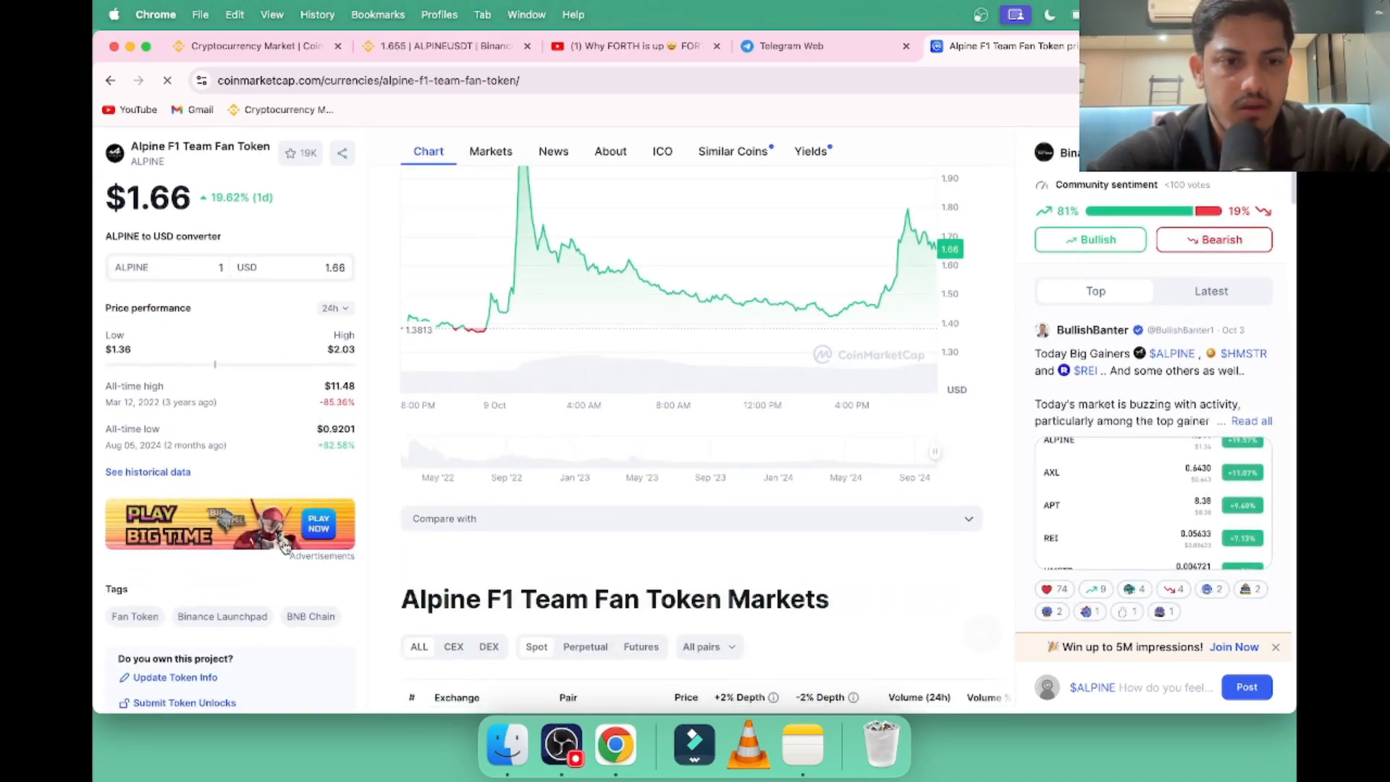
{"action": "scroll", "scroll_direction": "down", "scroll_amount": 3}
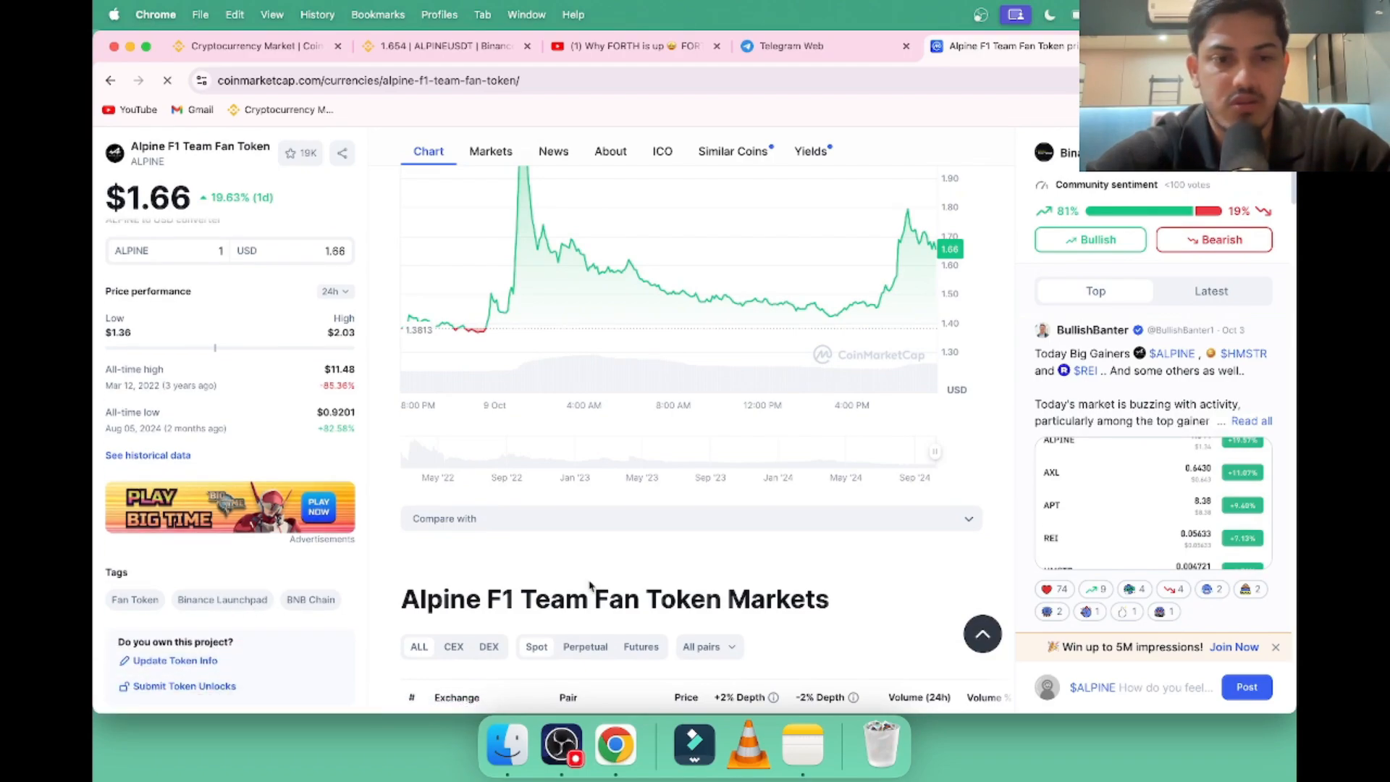
{"action": "left_click", "coordinate": [490, 151]}
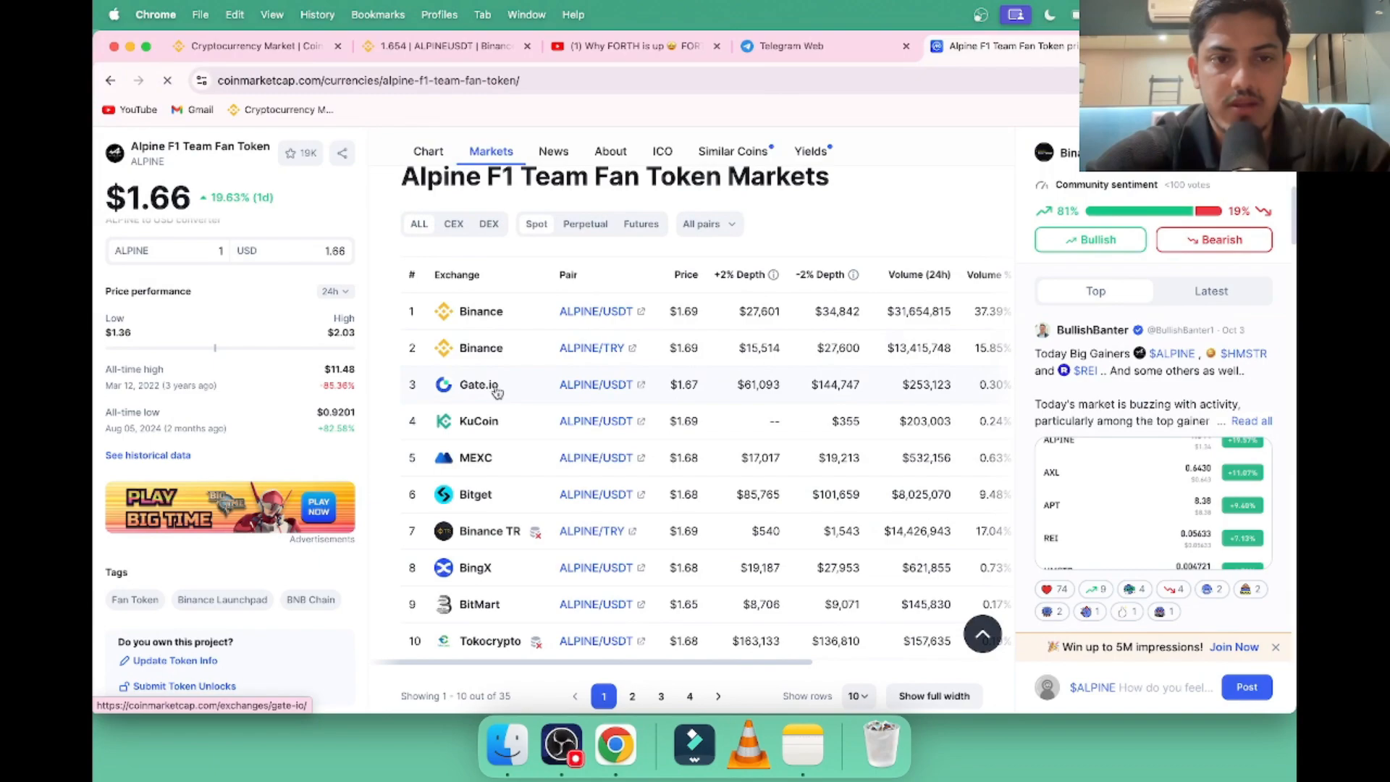
{"action": "left_click", "coordinate": [442, 46]}
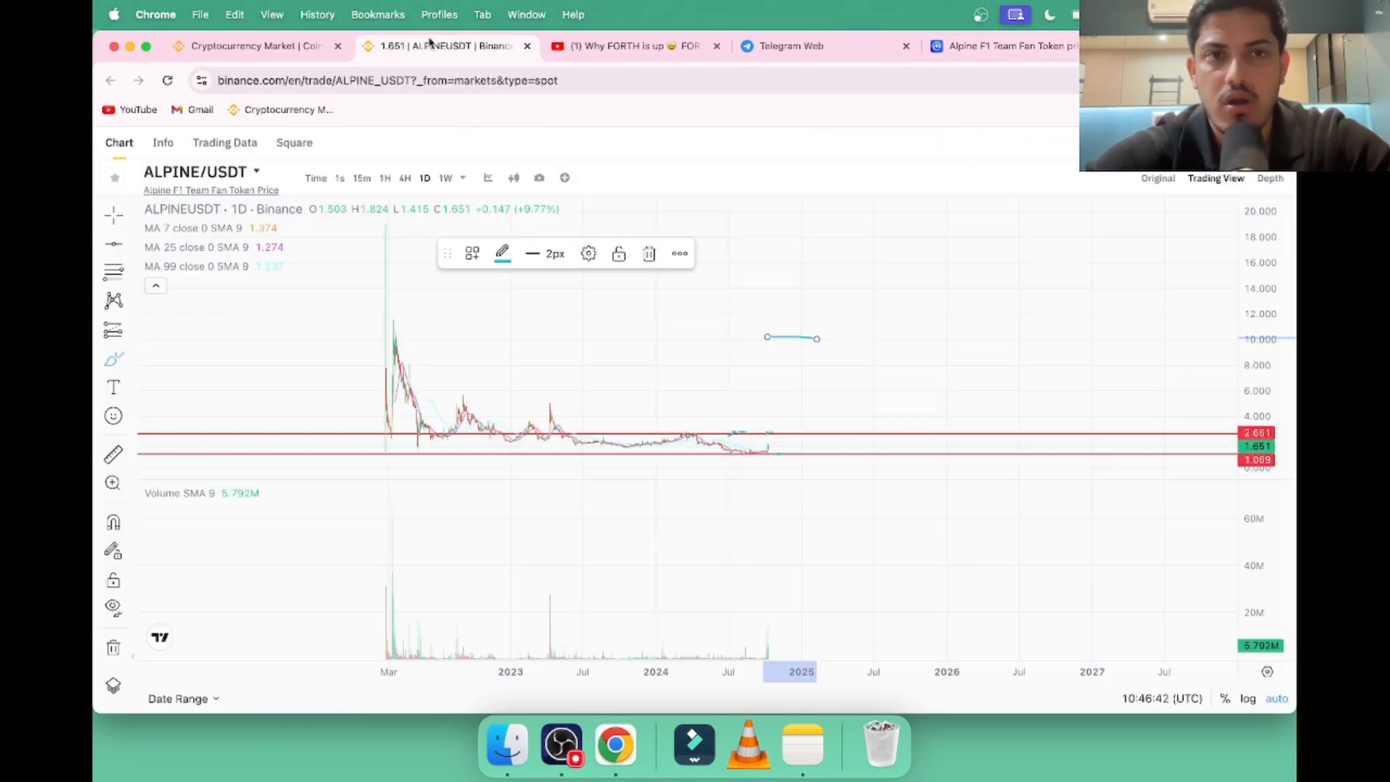